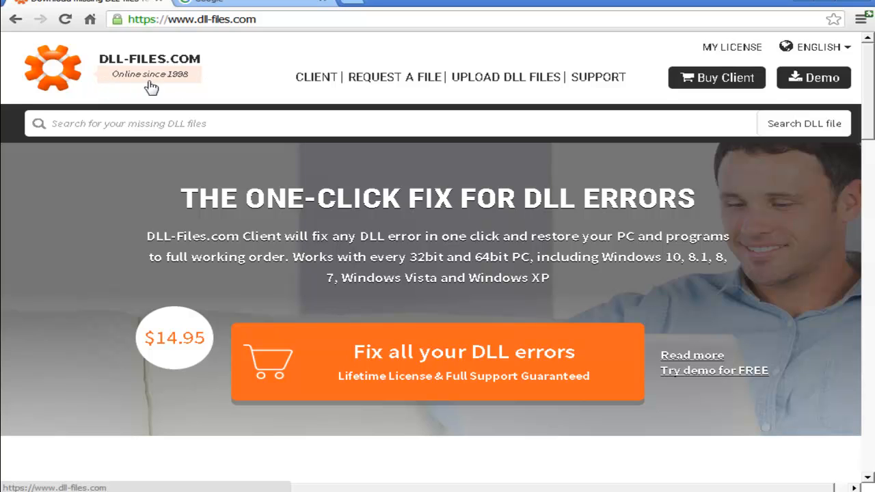
Search Google for dll-files.com and open the DLL-Files.com homepage from the top result.
scroll(down, 3)
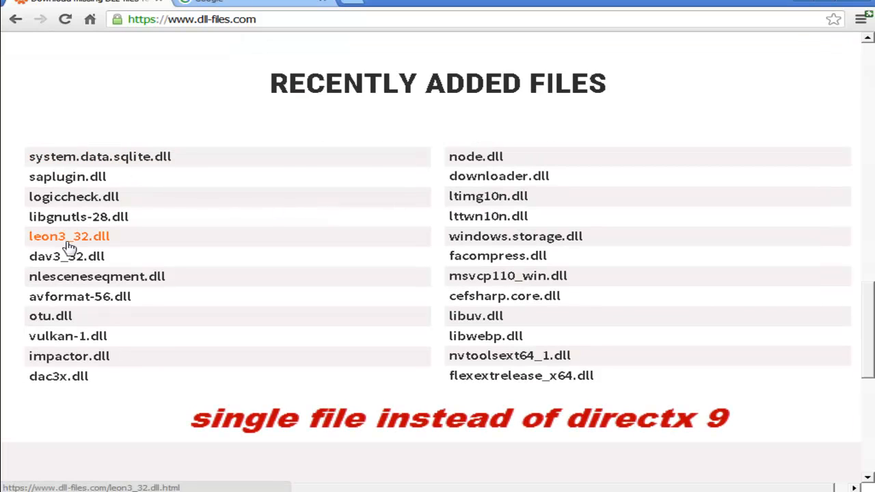
mouse_move(241, 415)
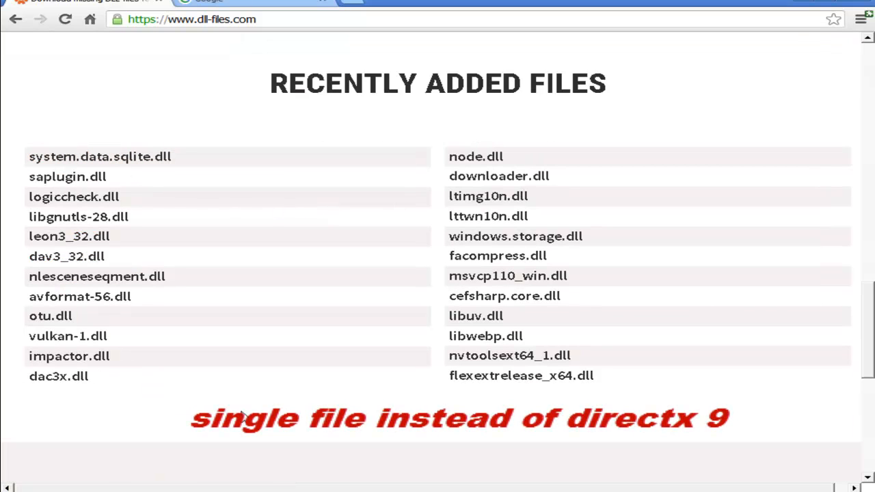
mouse_move(492, 165)
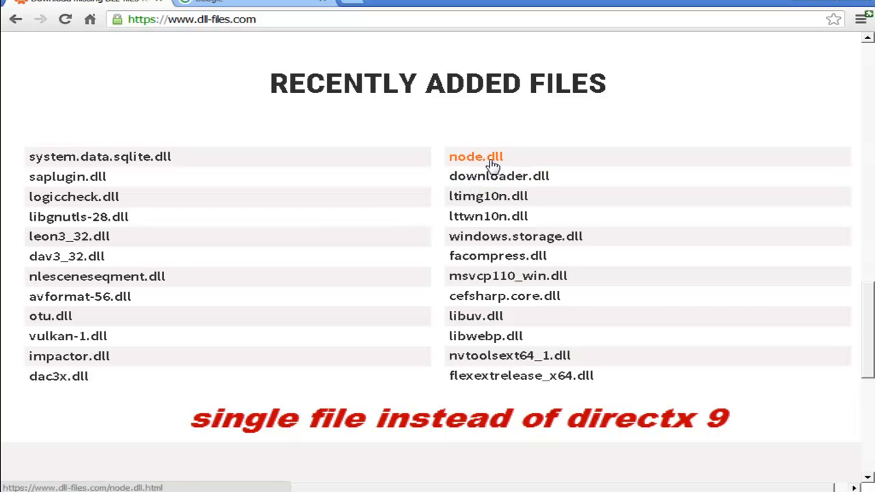
mouse_move(431, 379)
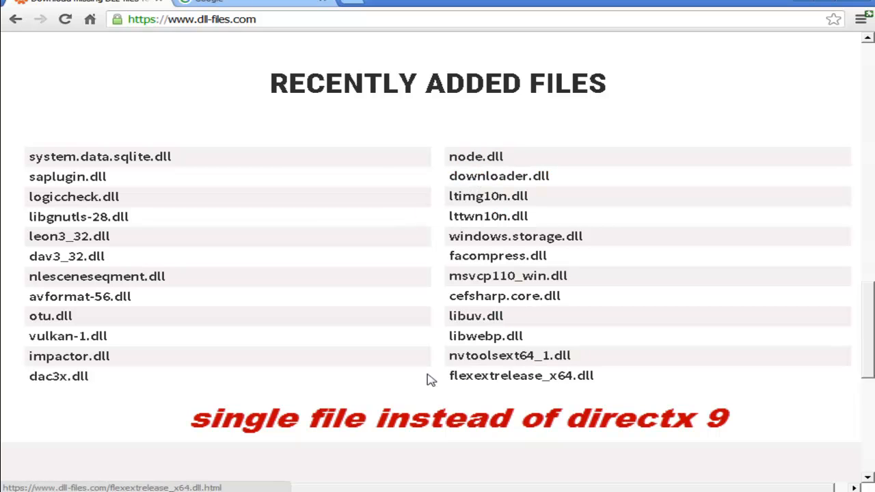
mouse_move(107, 446)
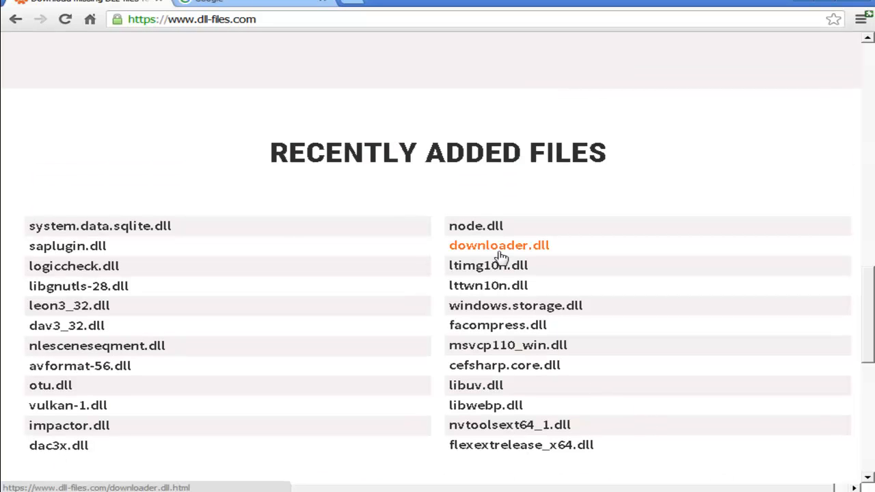
scroll(up, 3)
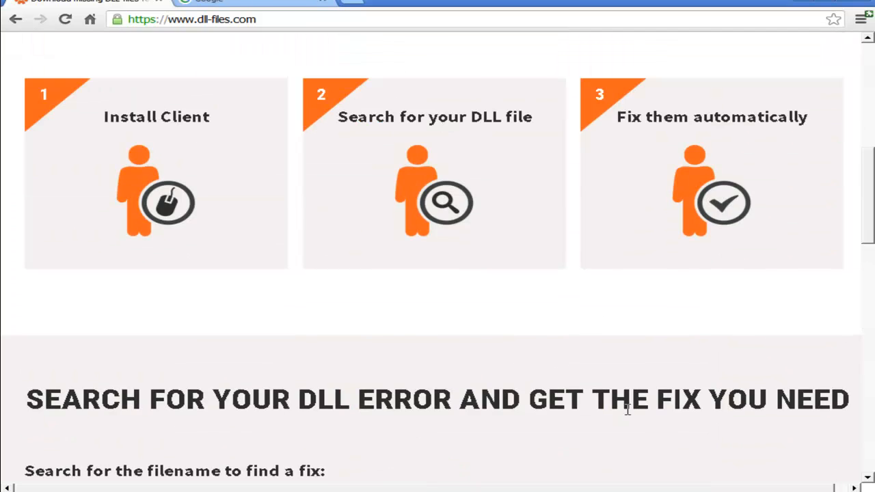
scroll(up, 3)
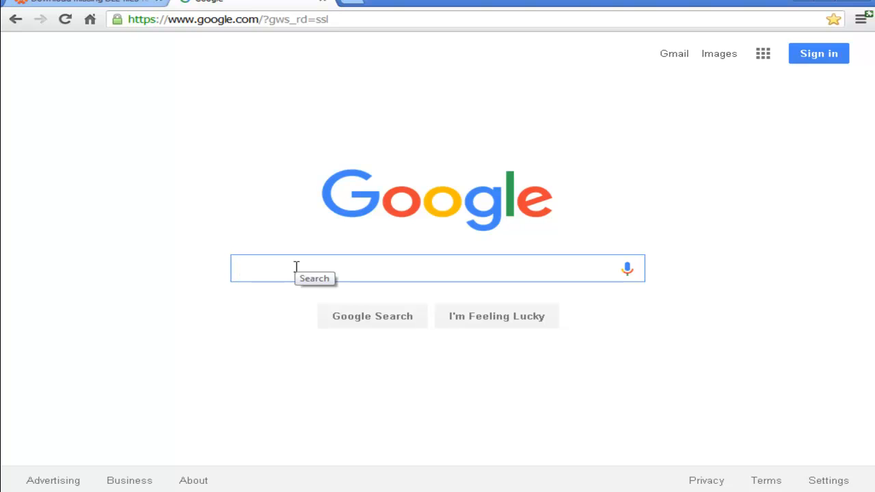
text(d)
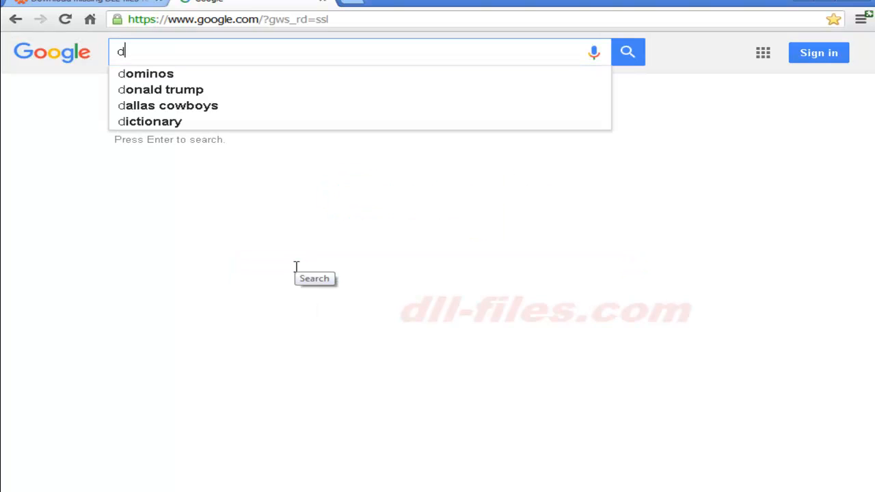
text(ll-files.com)
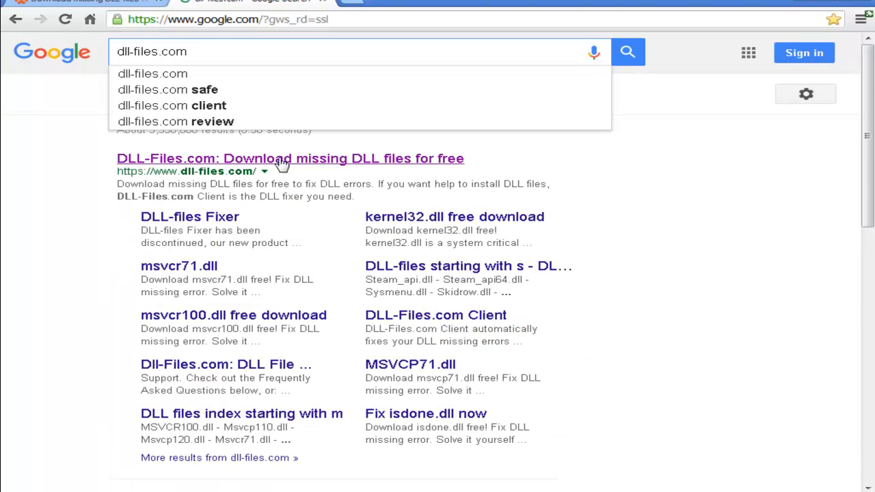
click(290, 159)
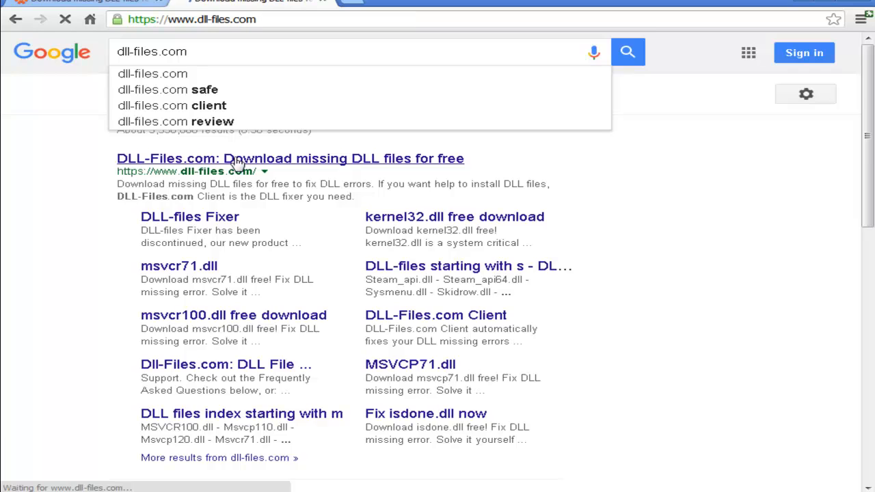
click(290, 158)
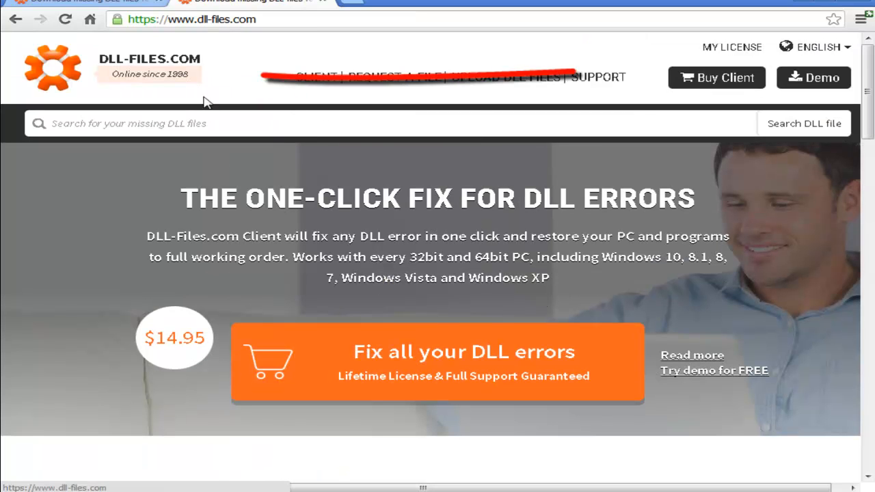
Search the site for d3dx9_43.dll, returning the single Direct3D 9 Extensions result.
scroll(down, 3)
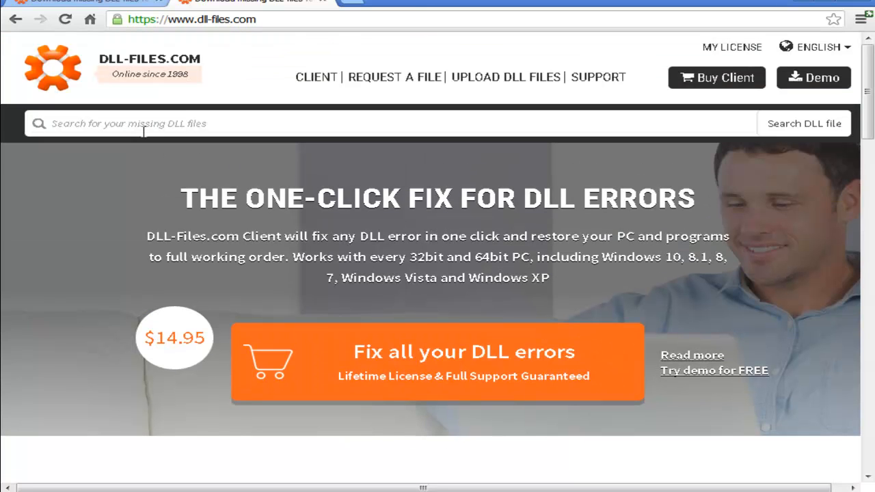
click(140, 123)
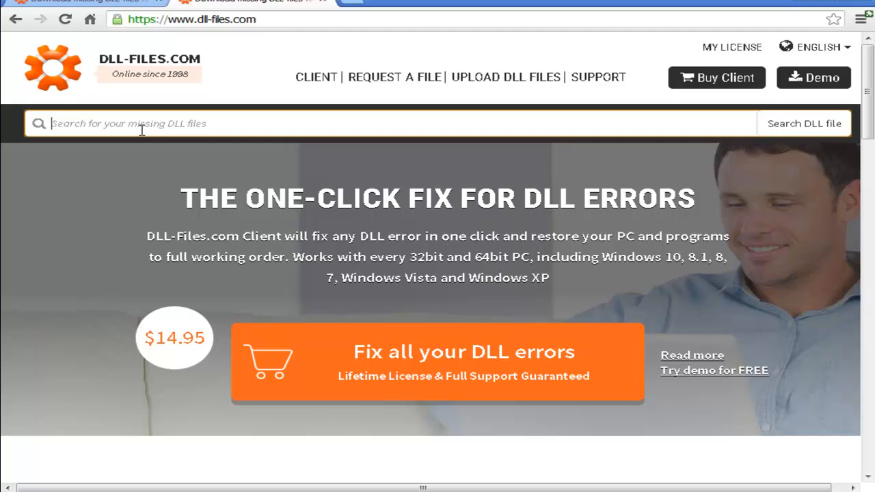
text(d)
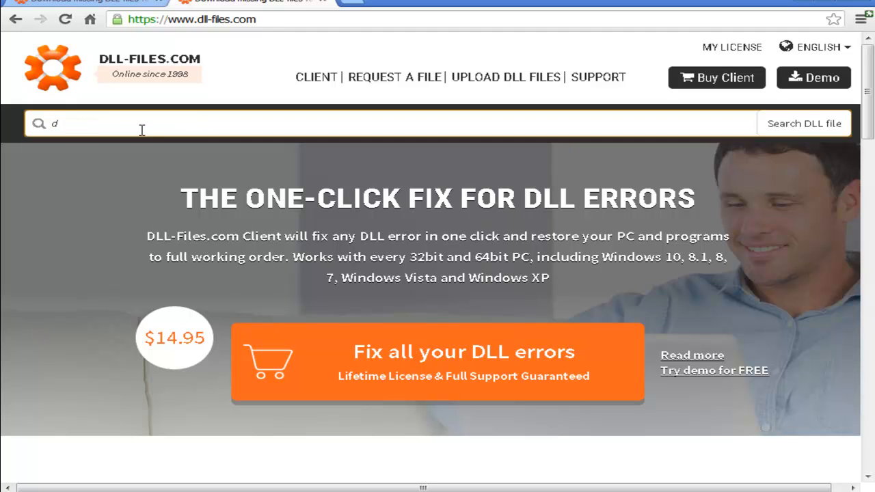
text(3dx9_43.dll)
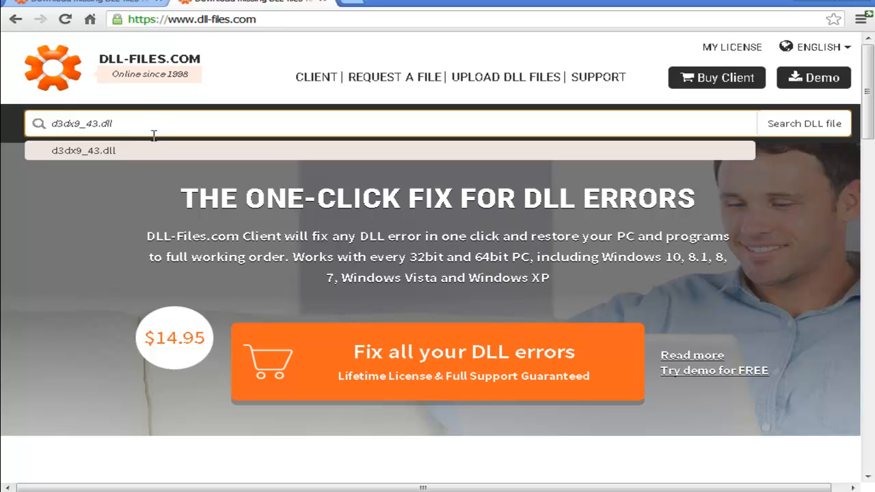
mouse_move(138, 153)
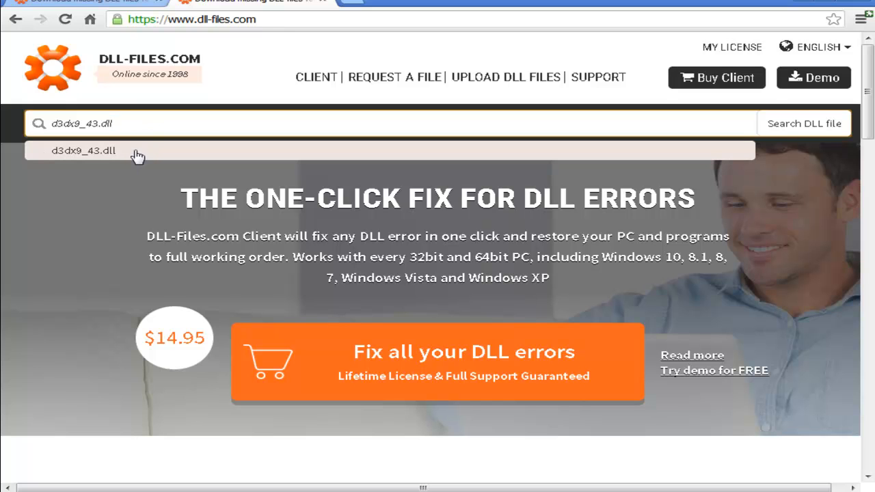
mouse_move(202, 169)
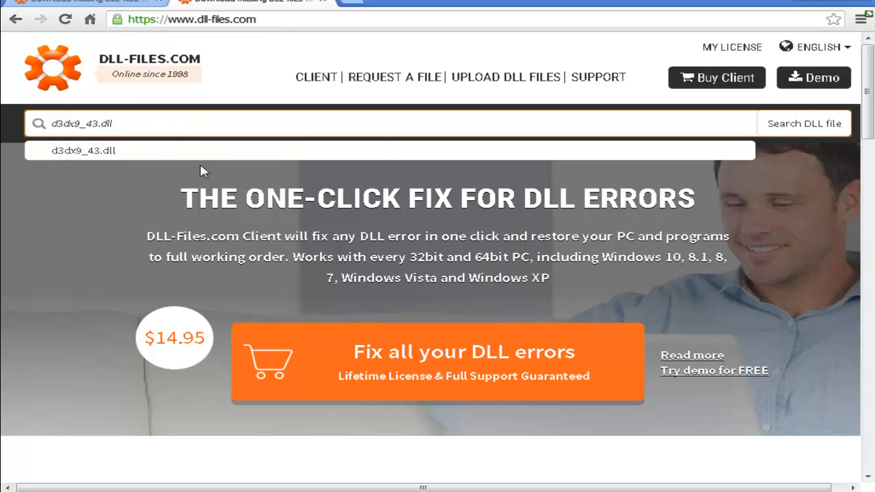
click(804, 123)
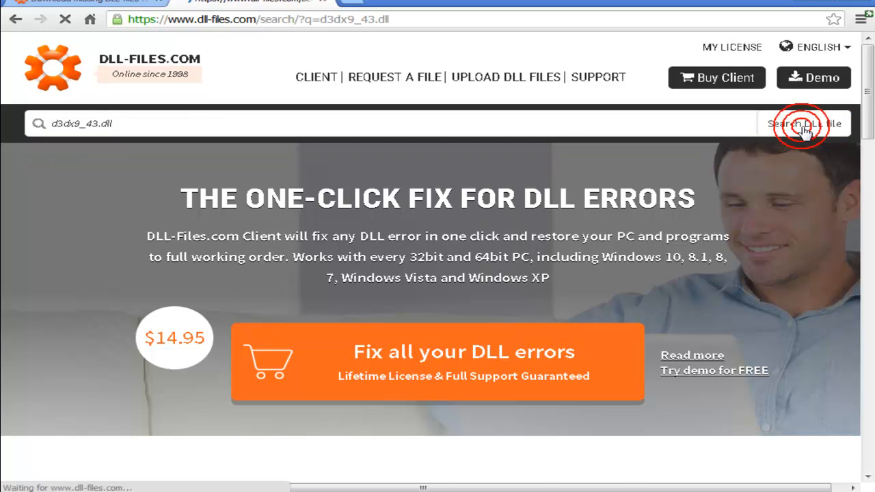
click(804, 123)
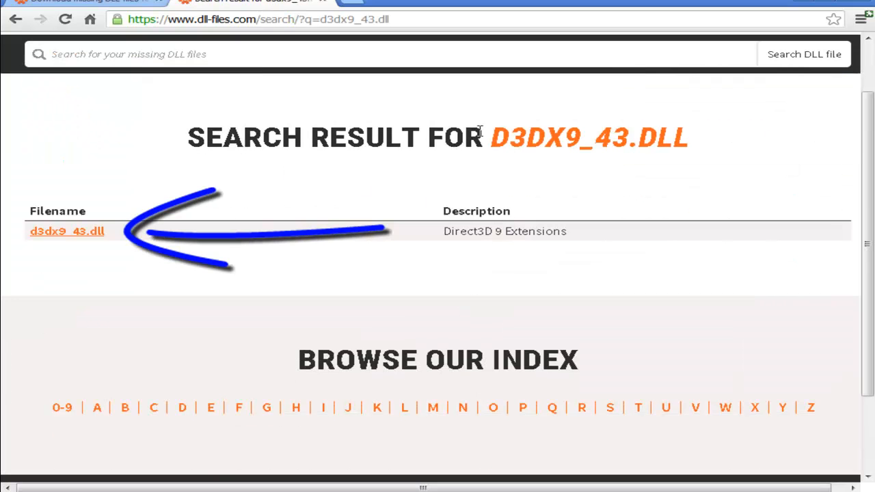
mouse_move(102, 216)
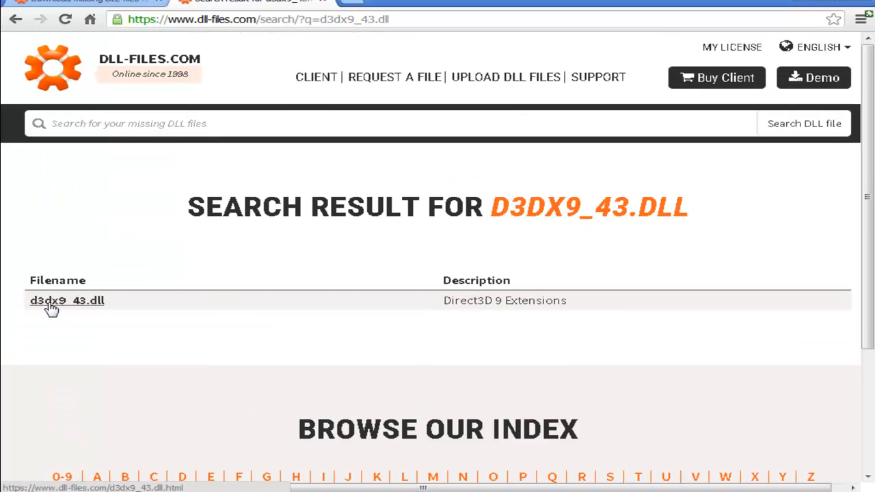
Open the d3dx9_43.dll file page from the search results.
click(66, 301)
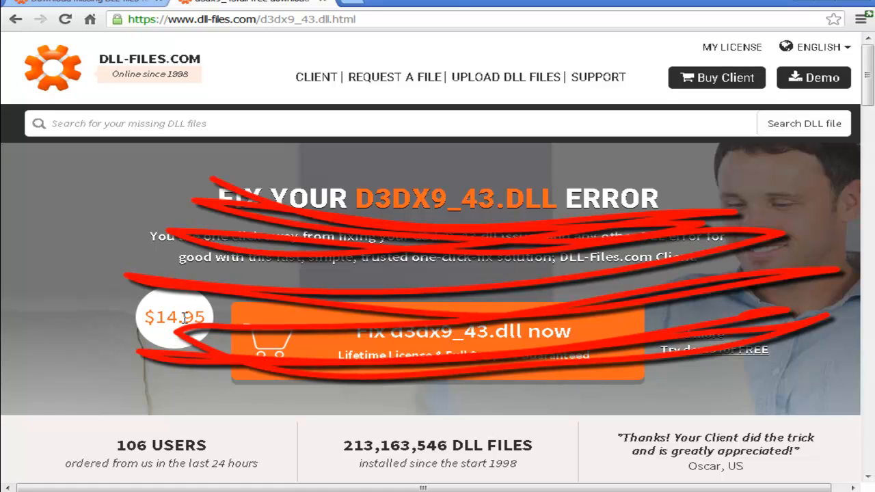
Download the 32-bit 9.29.952.3111 d3dx9_43.dll package as a zip.
scroll(down, 3)
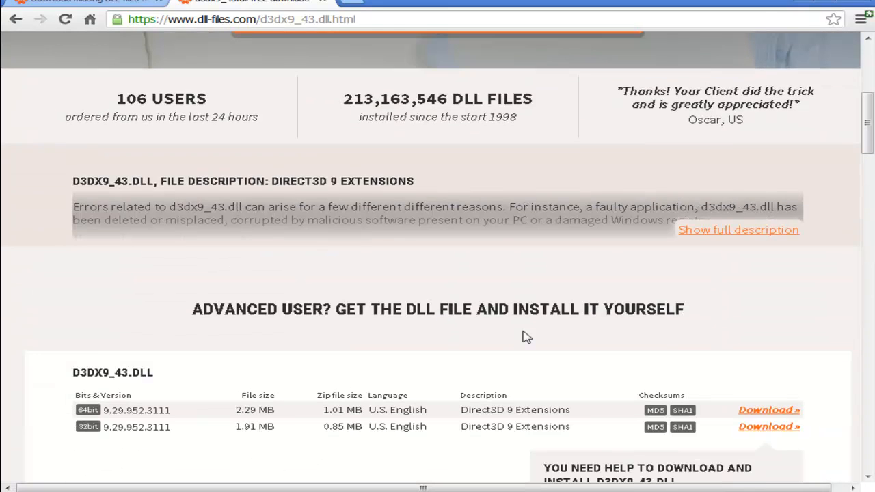
scroll(down, 3)
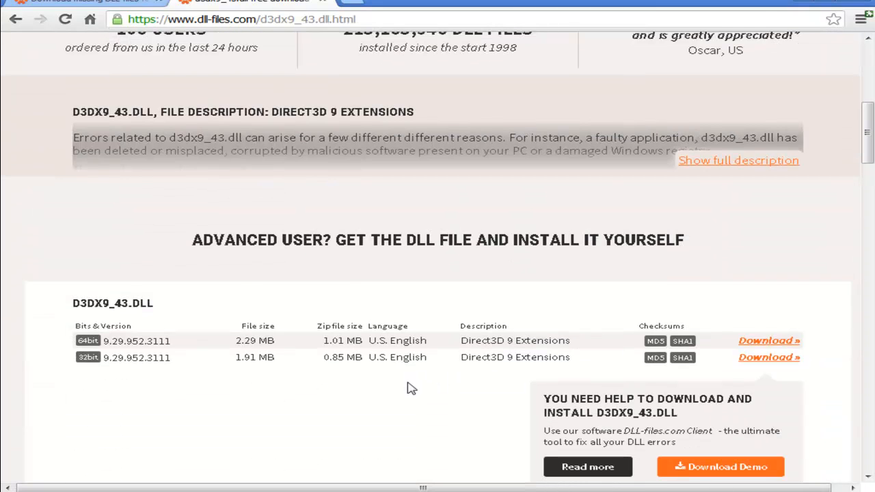
scroll(down, 3)
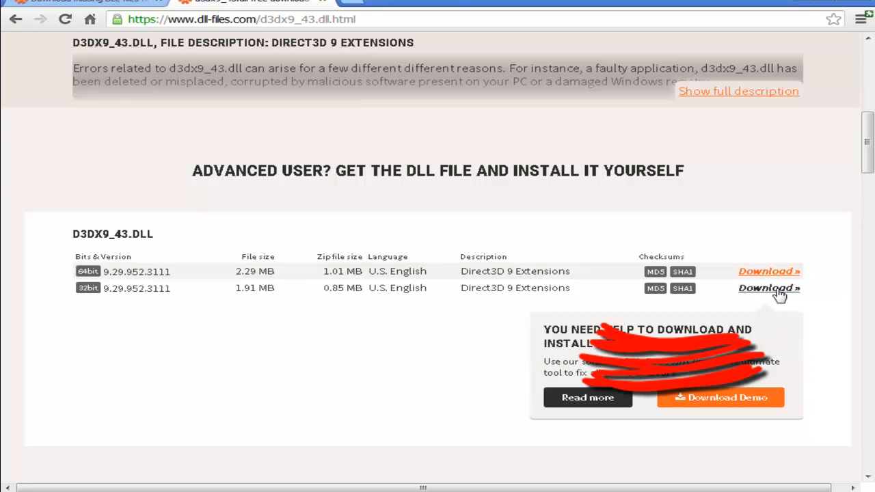
click(769, 288)
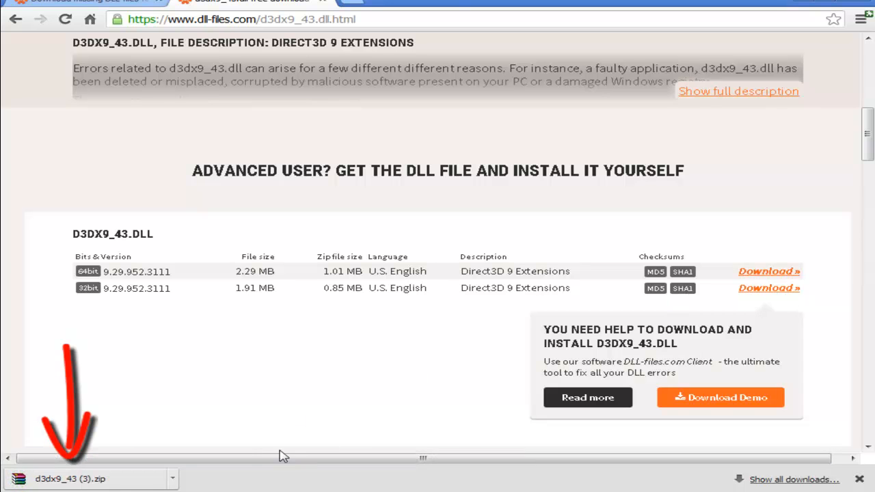
Open the downloaded zip in WinRAR, dismiss the licence reminder and select D3DX9_43.dll.
click(75, 480)
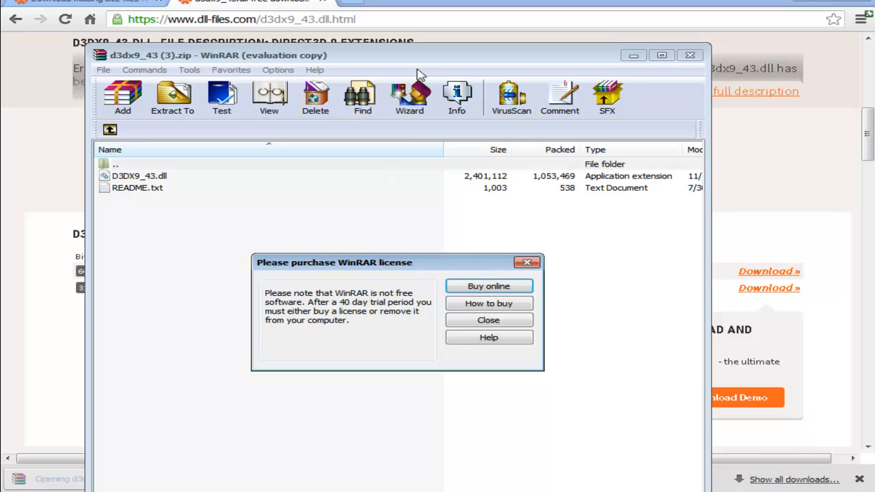
click(488, 320)
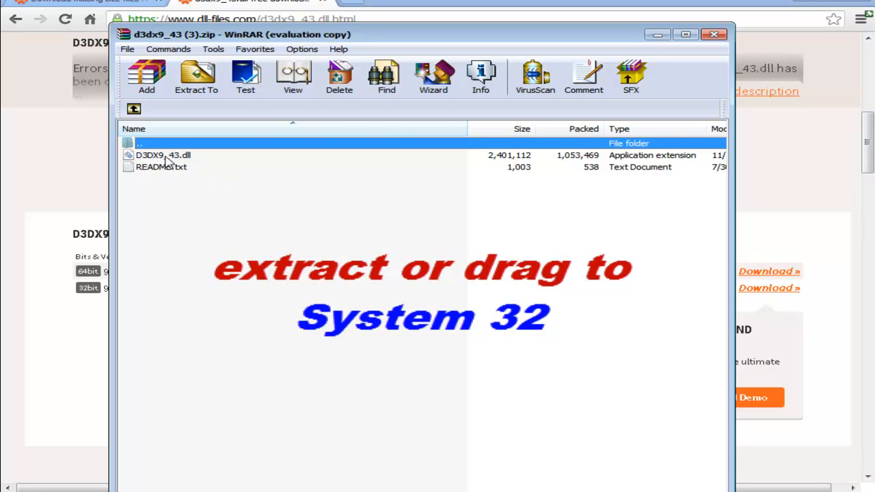
mouse_move(260, 202)
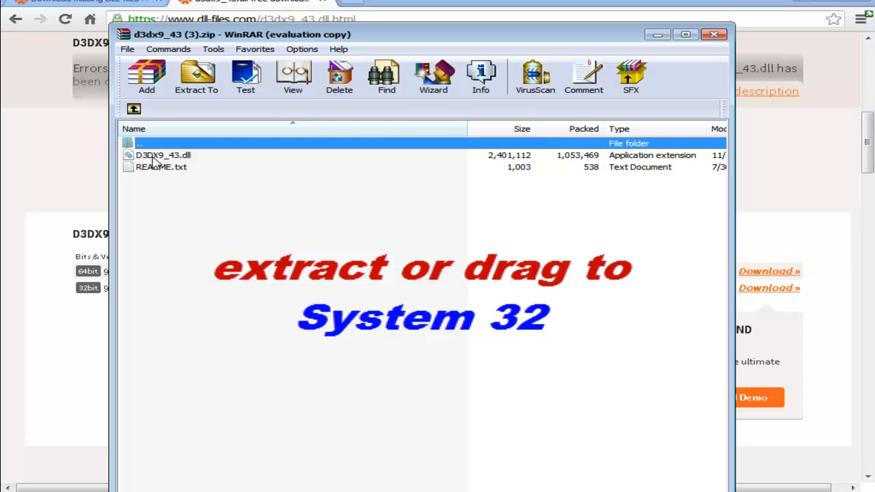
click(158, 156)
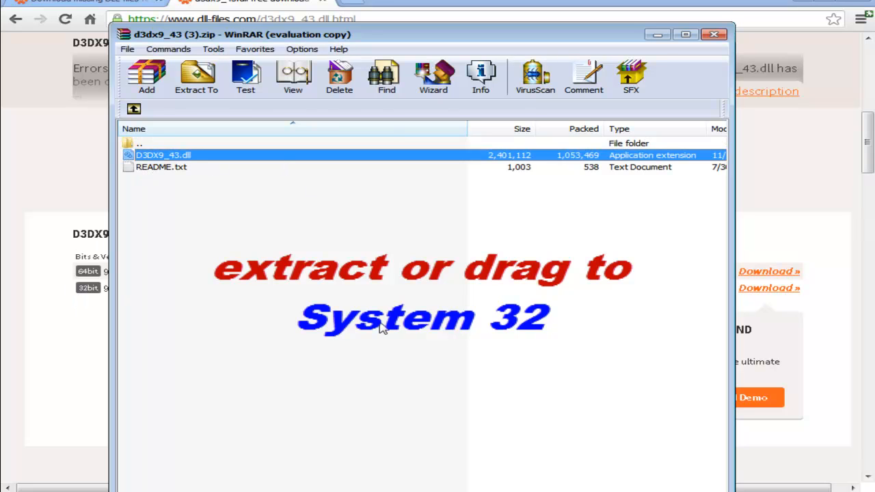
mouse_move(779, 79)
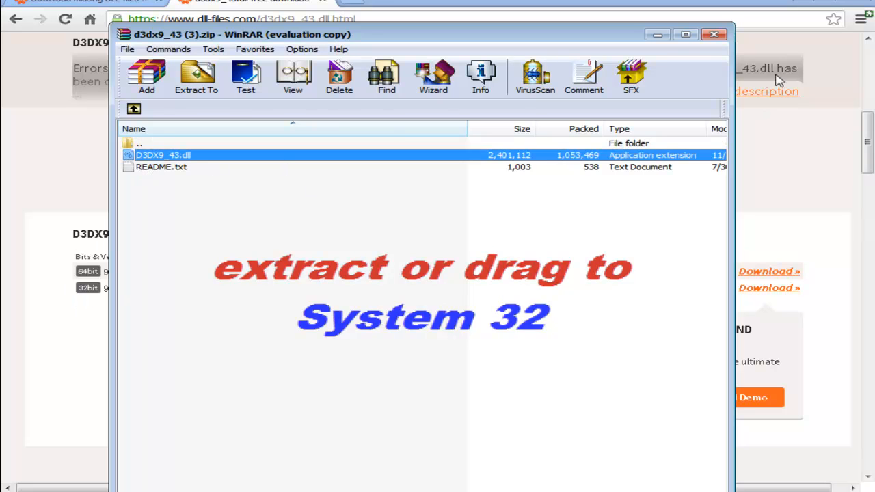
click(711, 39)
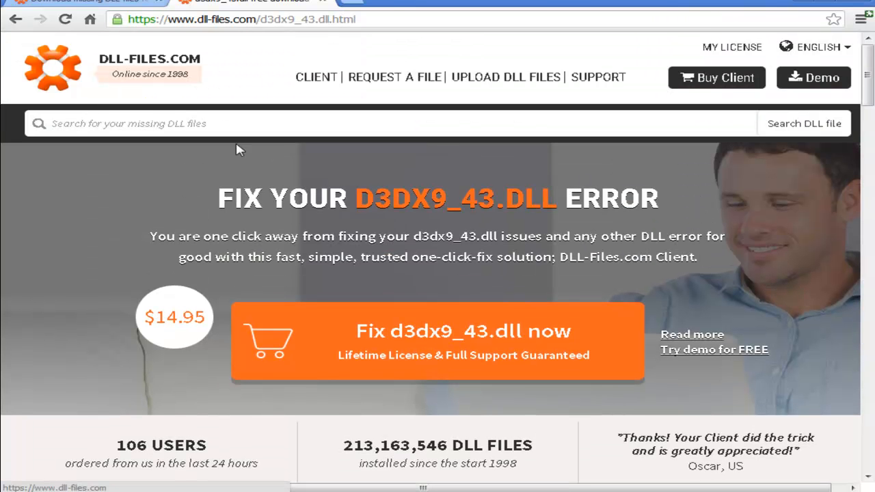
mouse_move(572, 362)
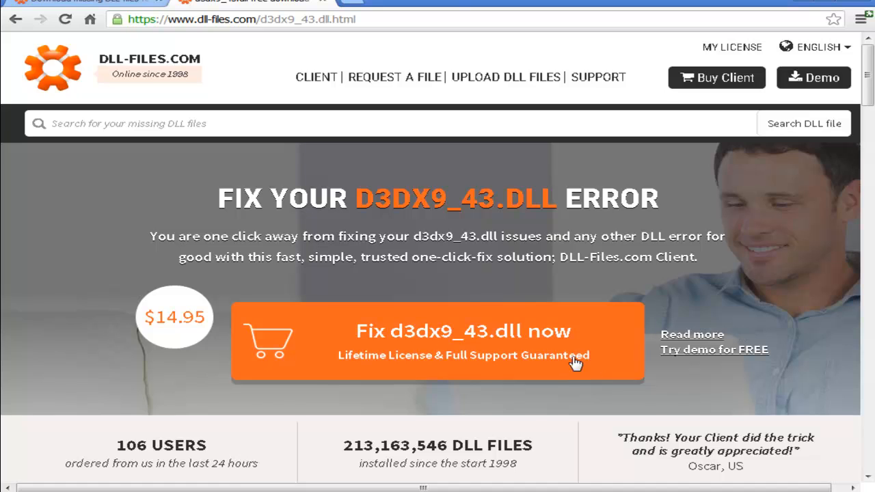
scroll(down, 3)
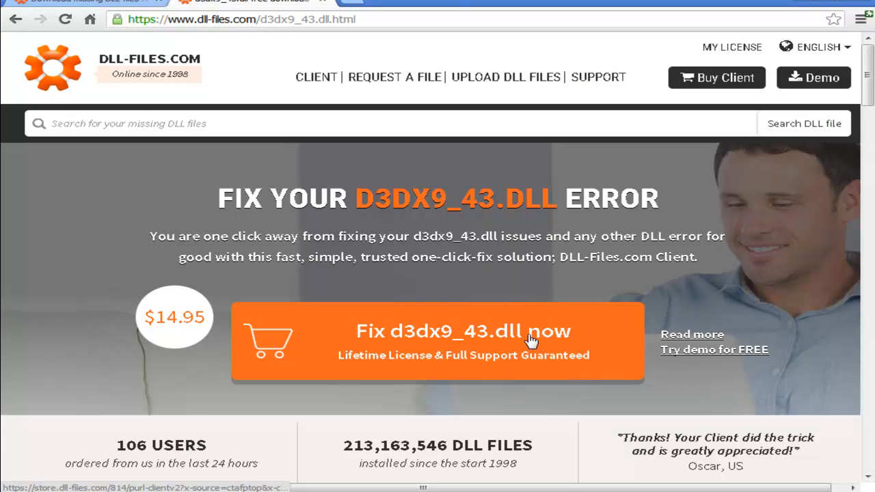
mouse_move(363, 287)
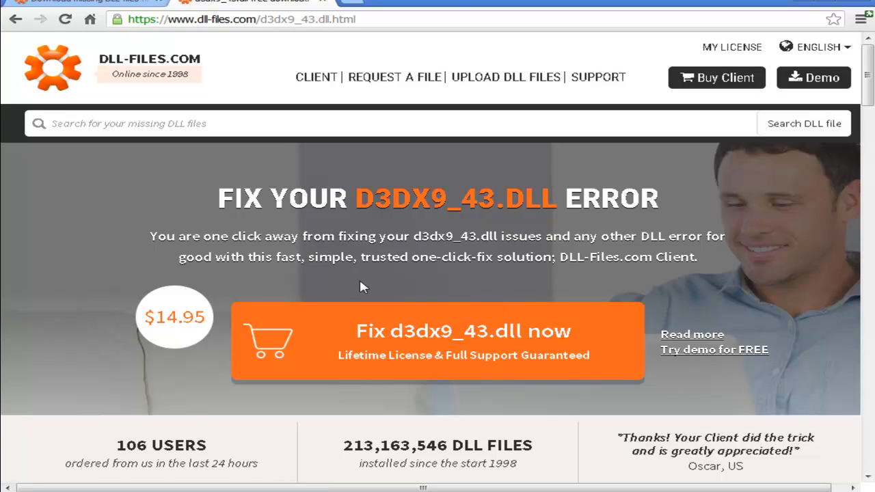